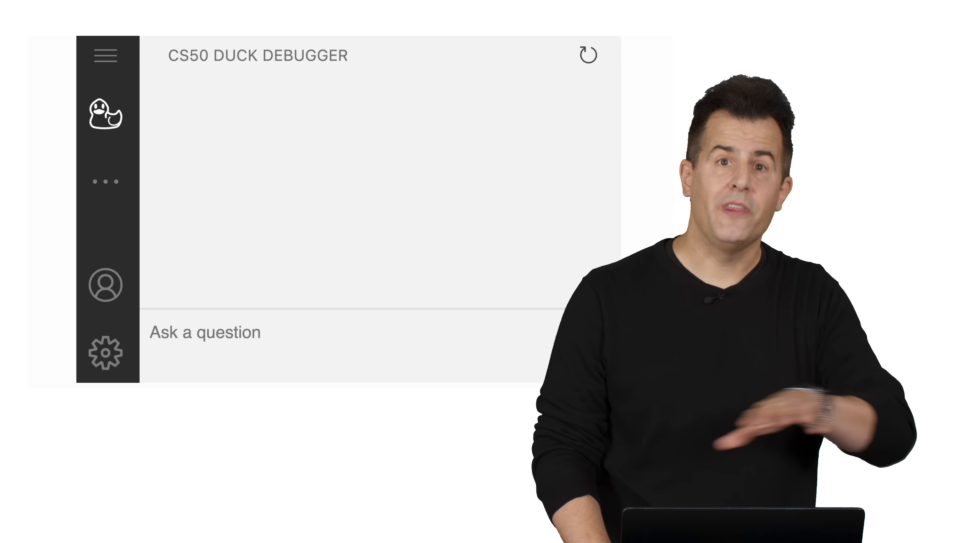
# Ask the duck for help, then bring up actions including Explain Highlighted Code for hello.c's code
pyautogui.write("I'm hoping you can help me solve a problem")
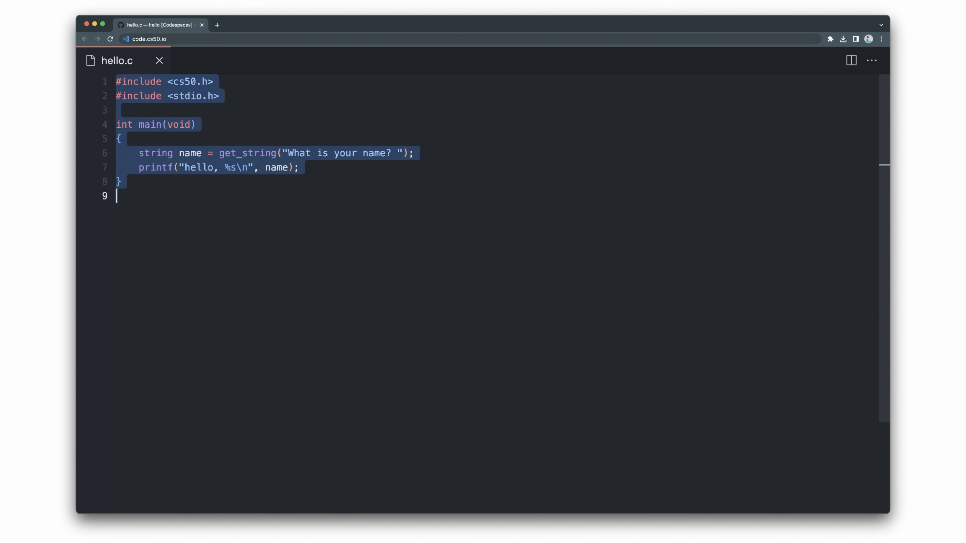
pyautogui.rightClick(246, 154)
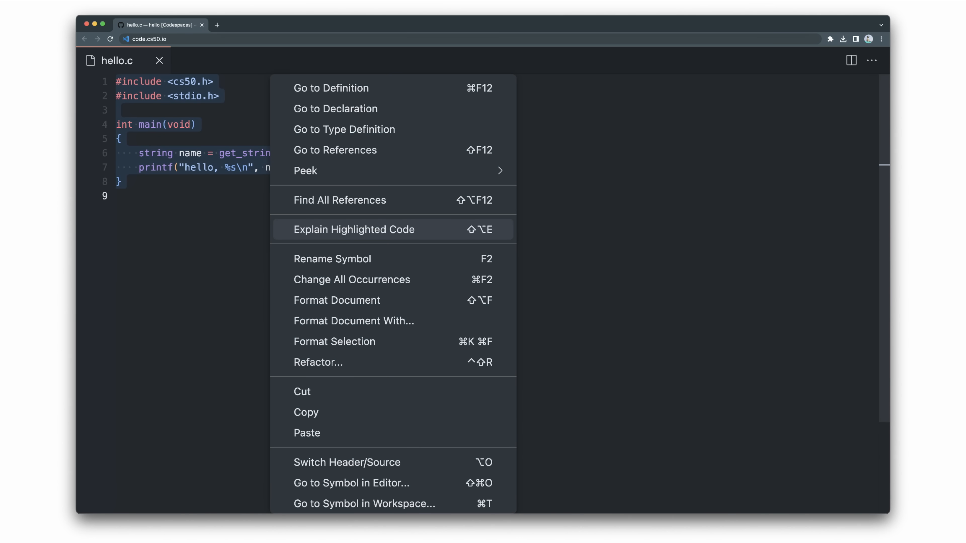